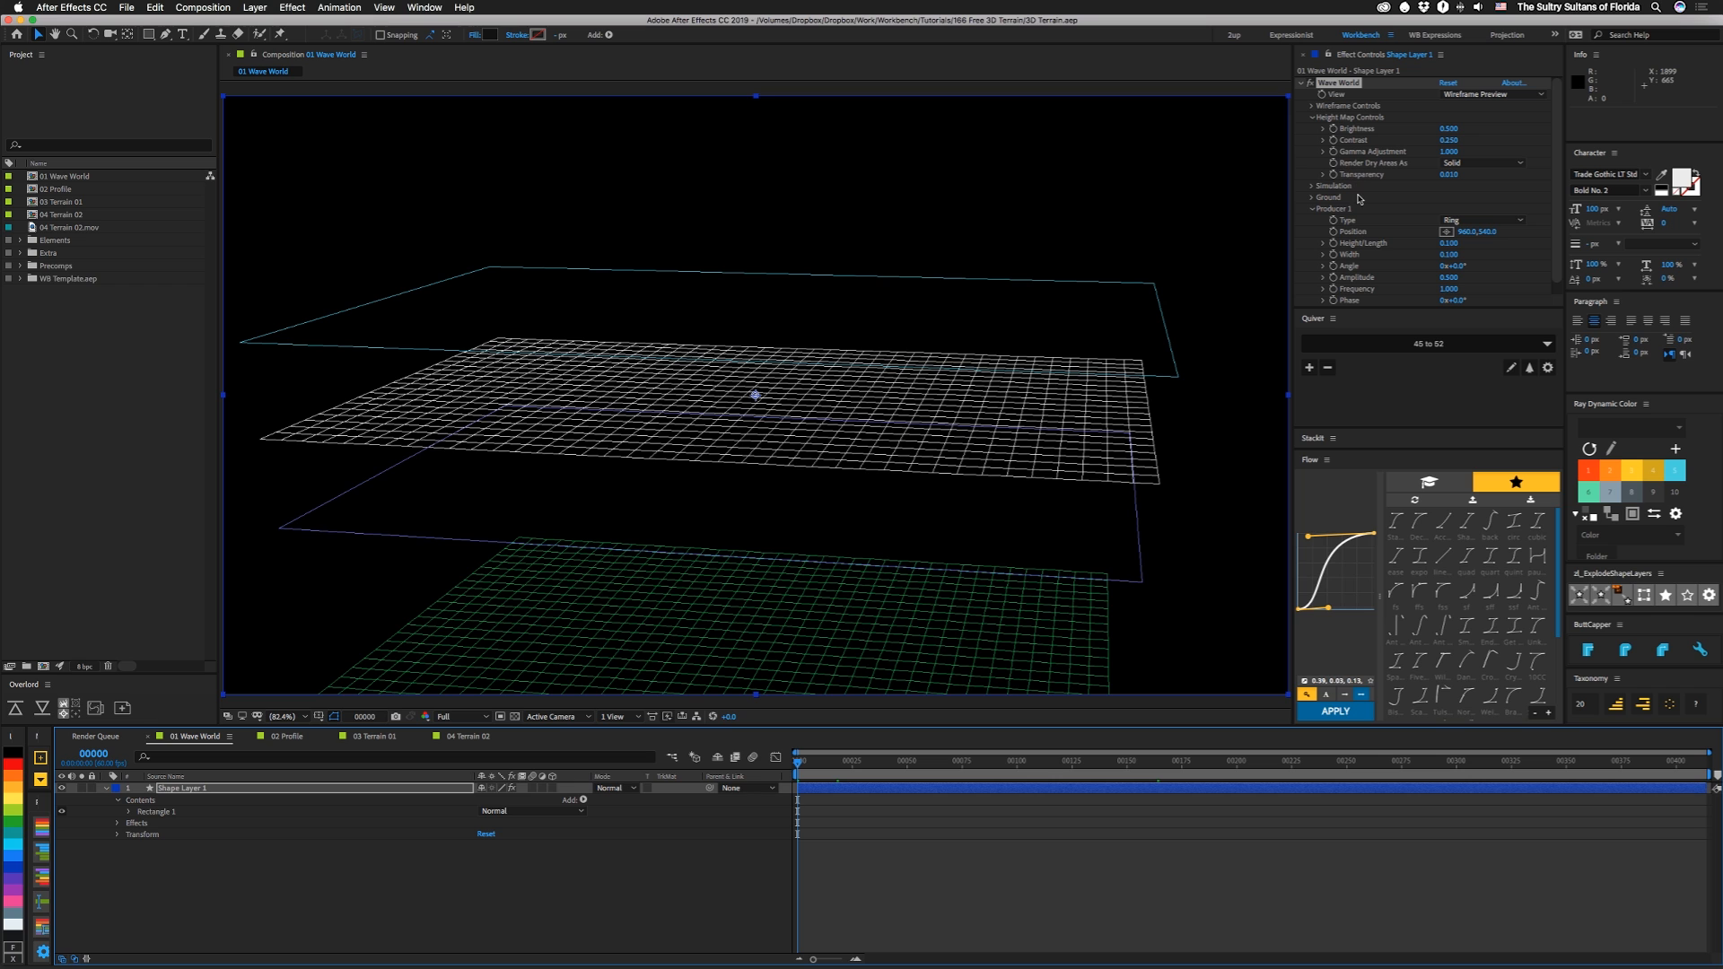
mouse_move(1421, 170)
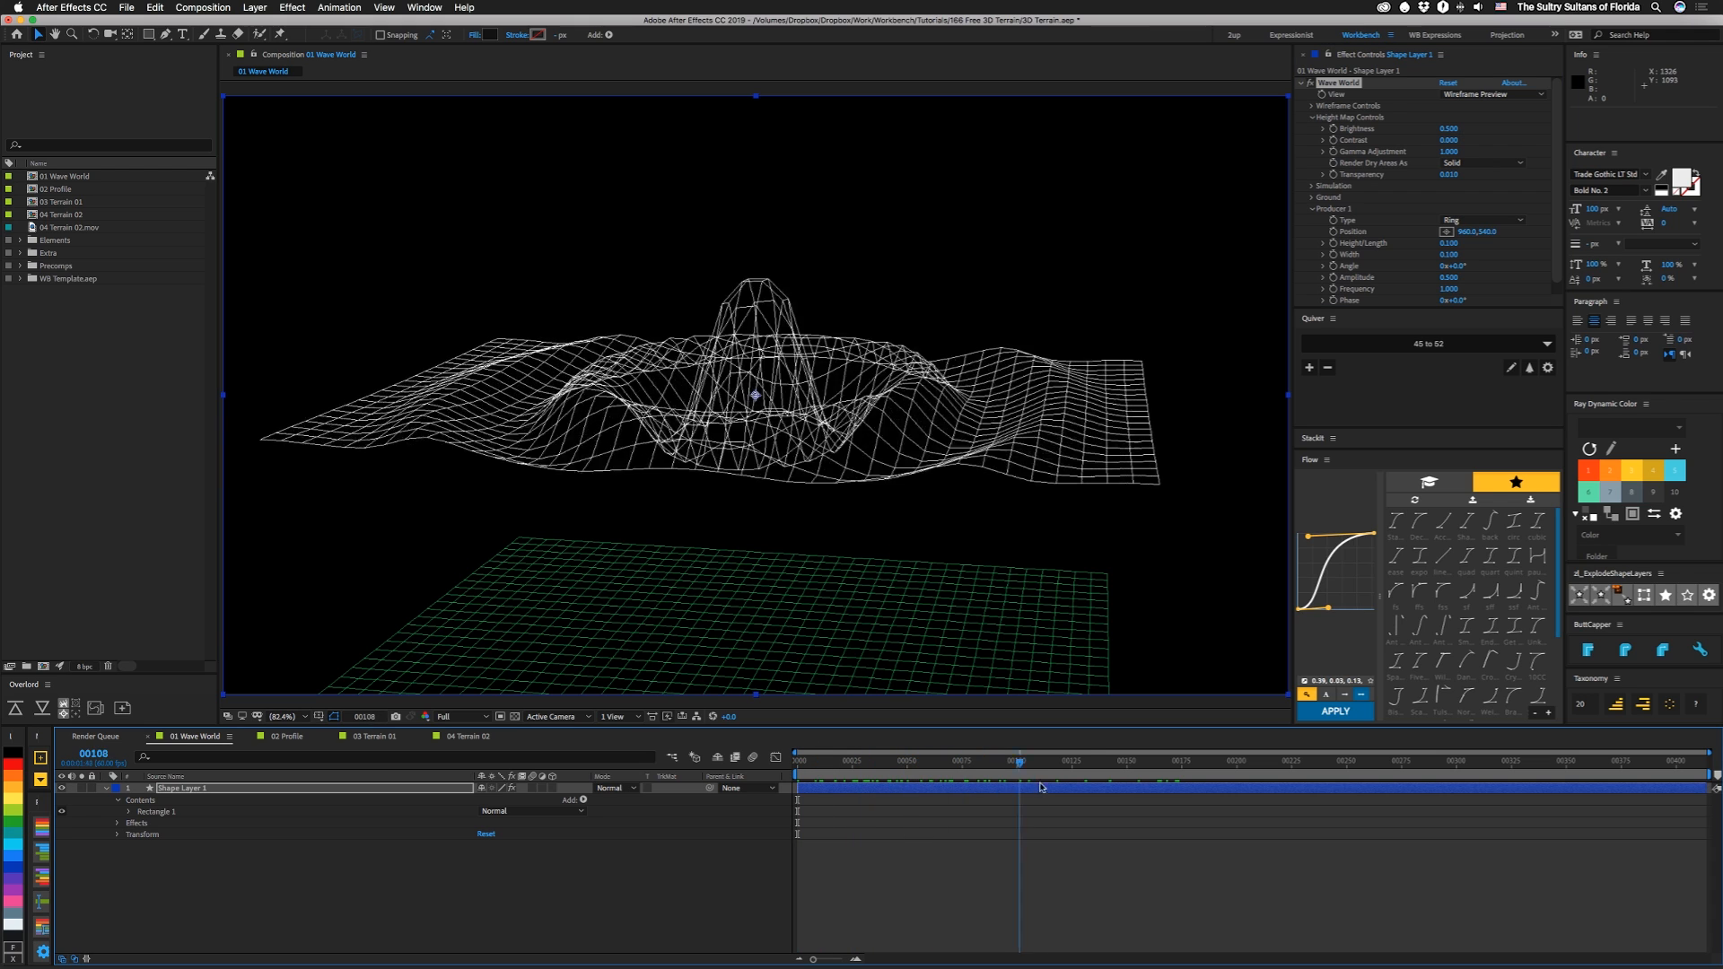
Stop the preview, set Producer 1 Height/Length to 0.078 and Width to 0.083, and expand Ground.
left_click(1095, 760)
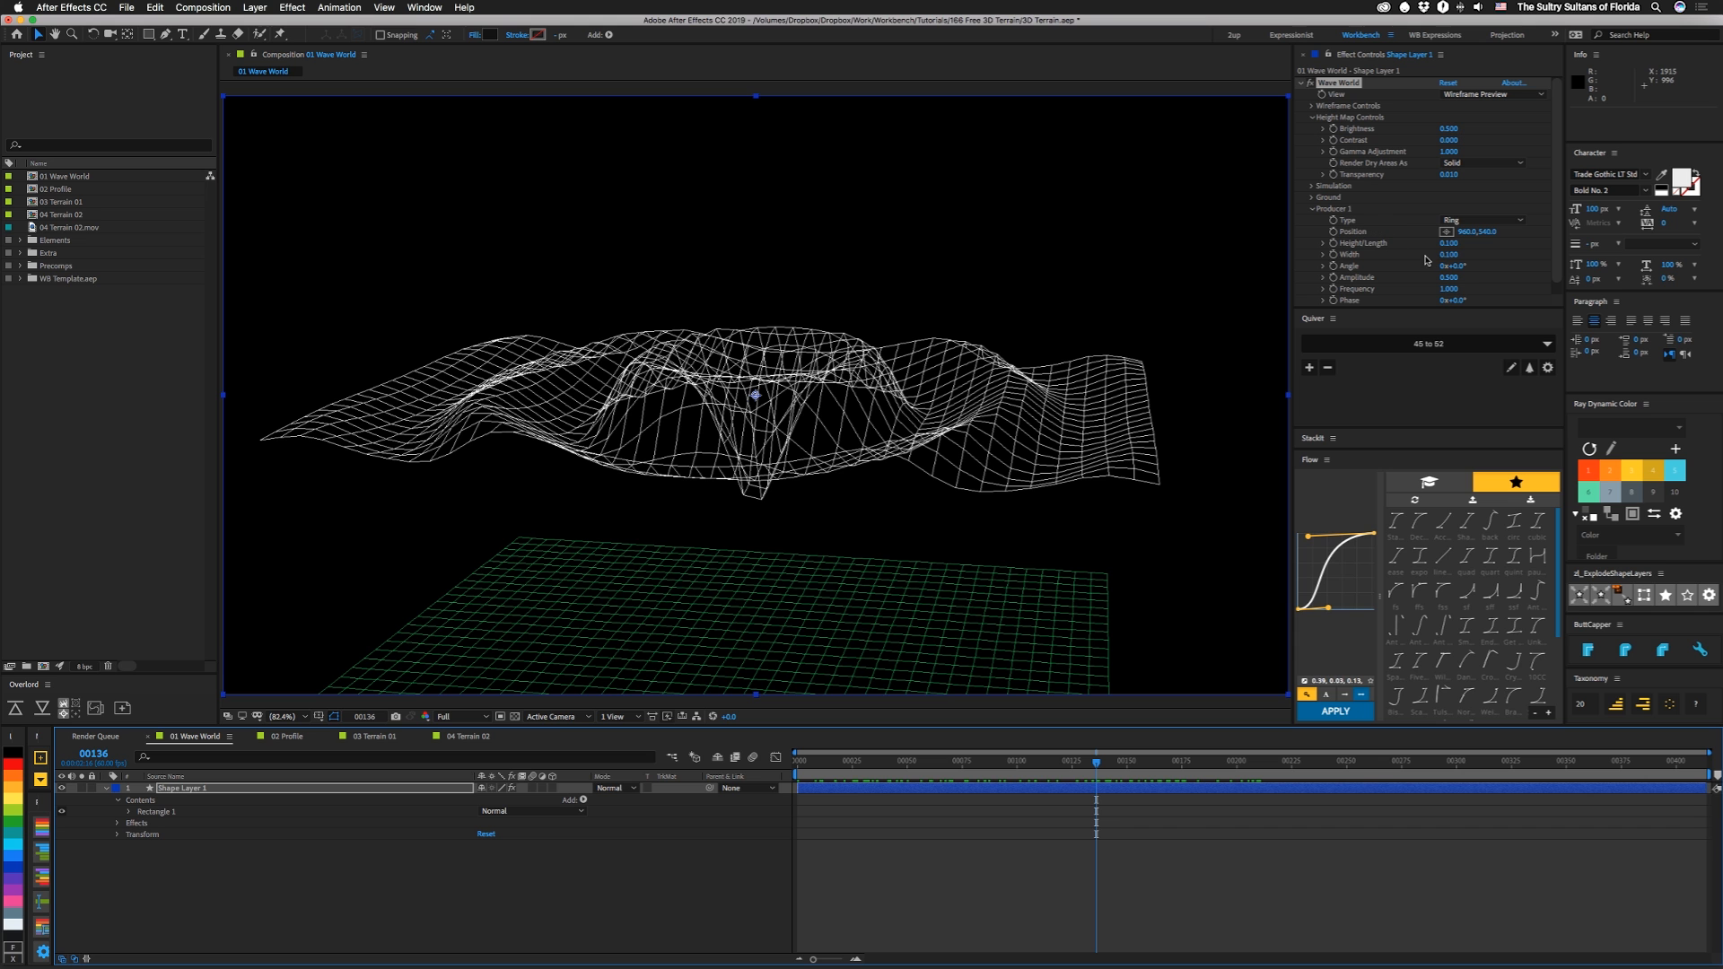
left_click(1451, 244)
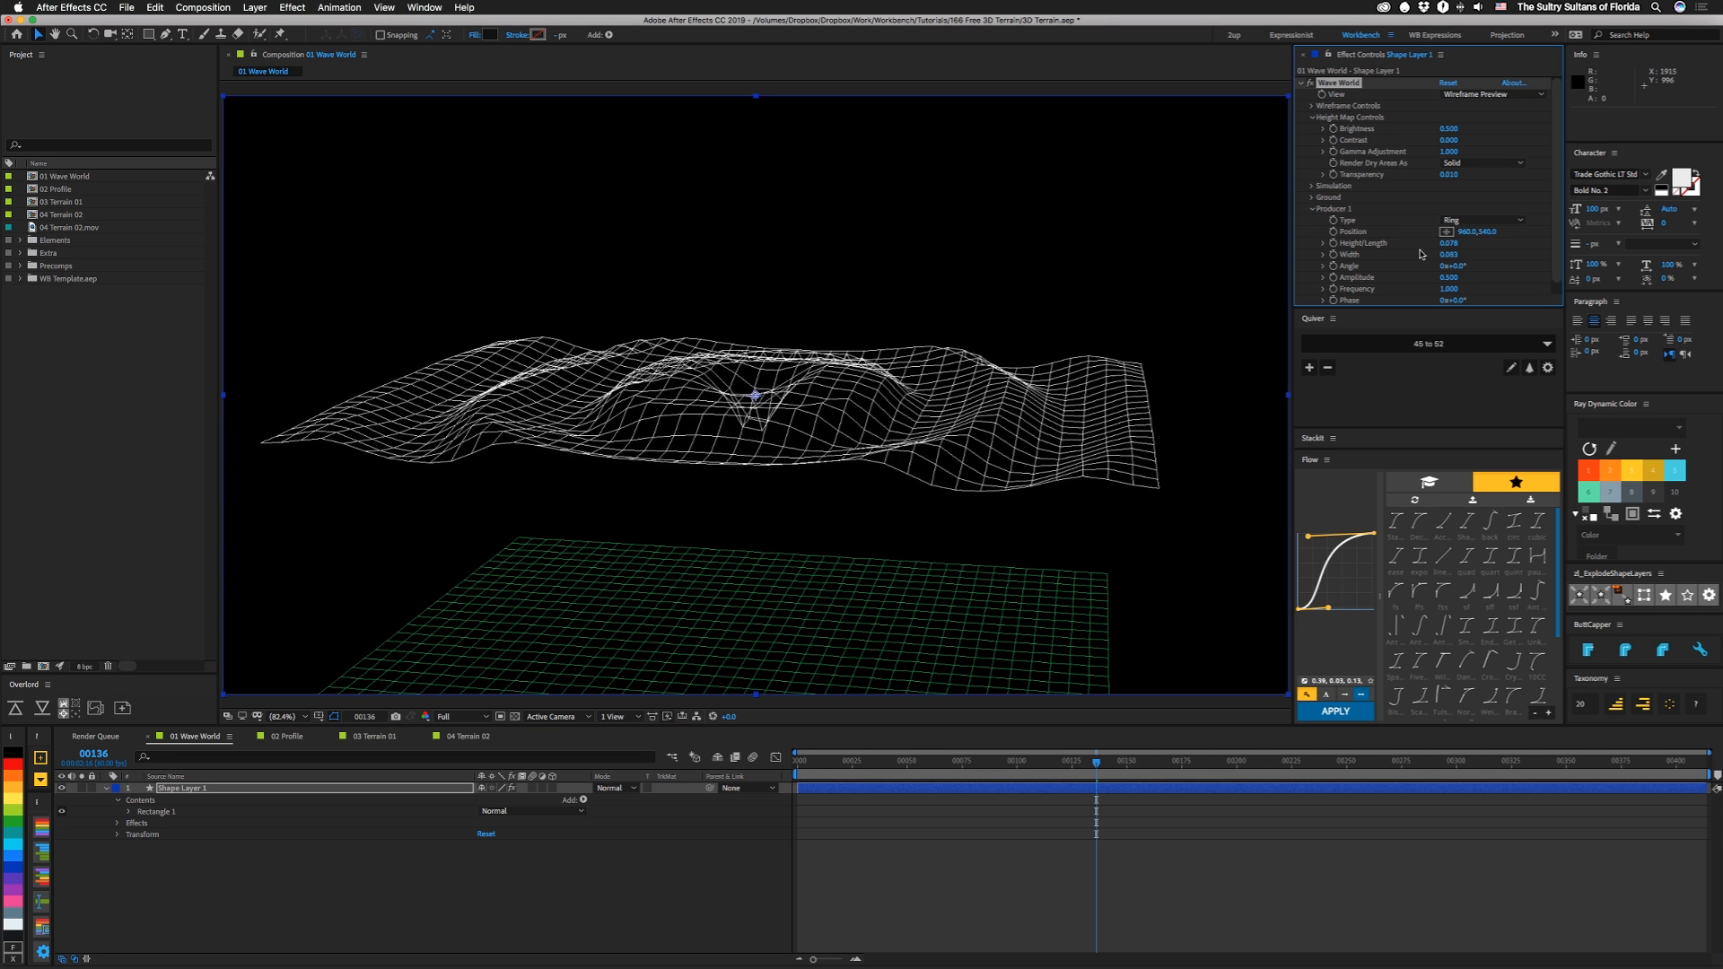
left_click(1316, 197)
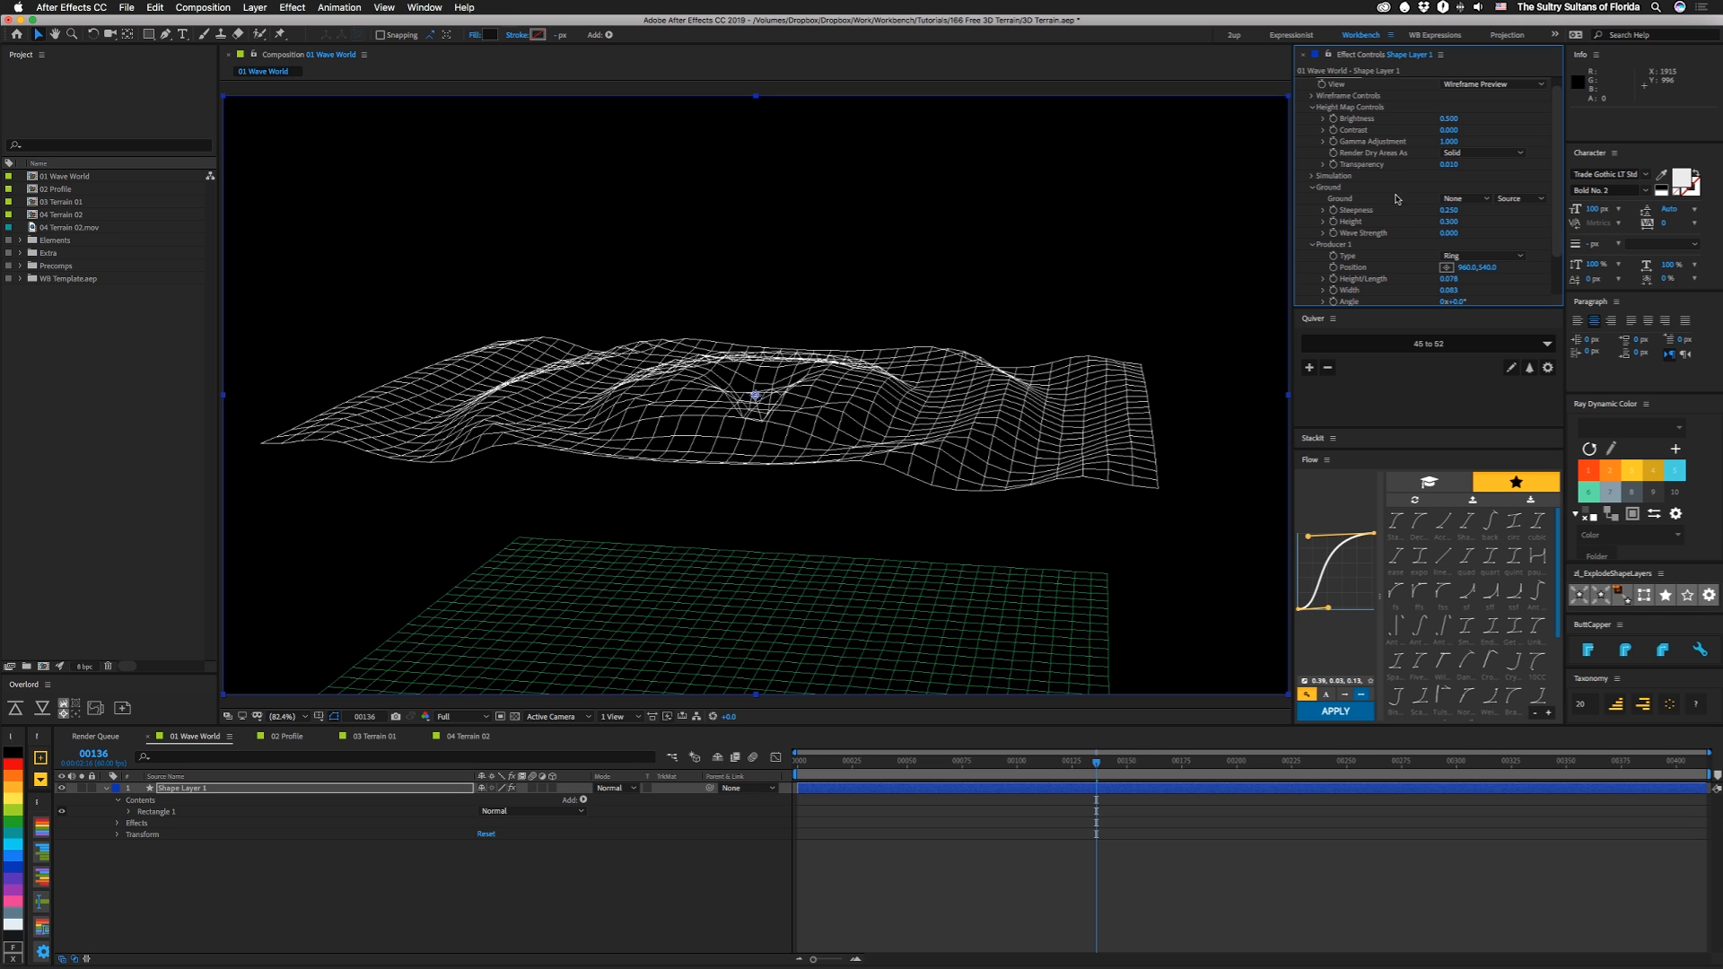
Key out the green ground grid with Channel set to Green and Black Point raised to 199.
left_click(1302, 83)
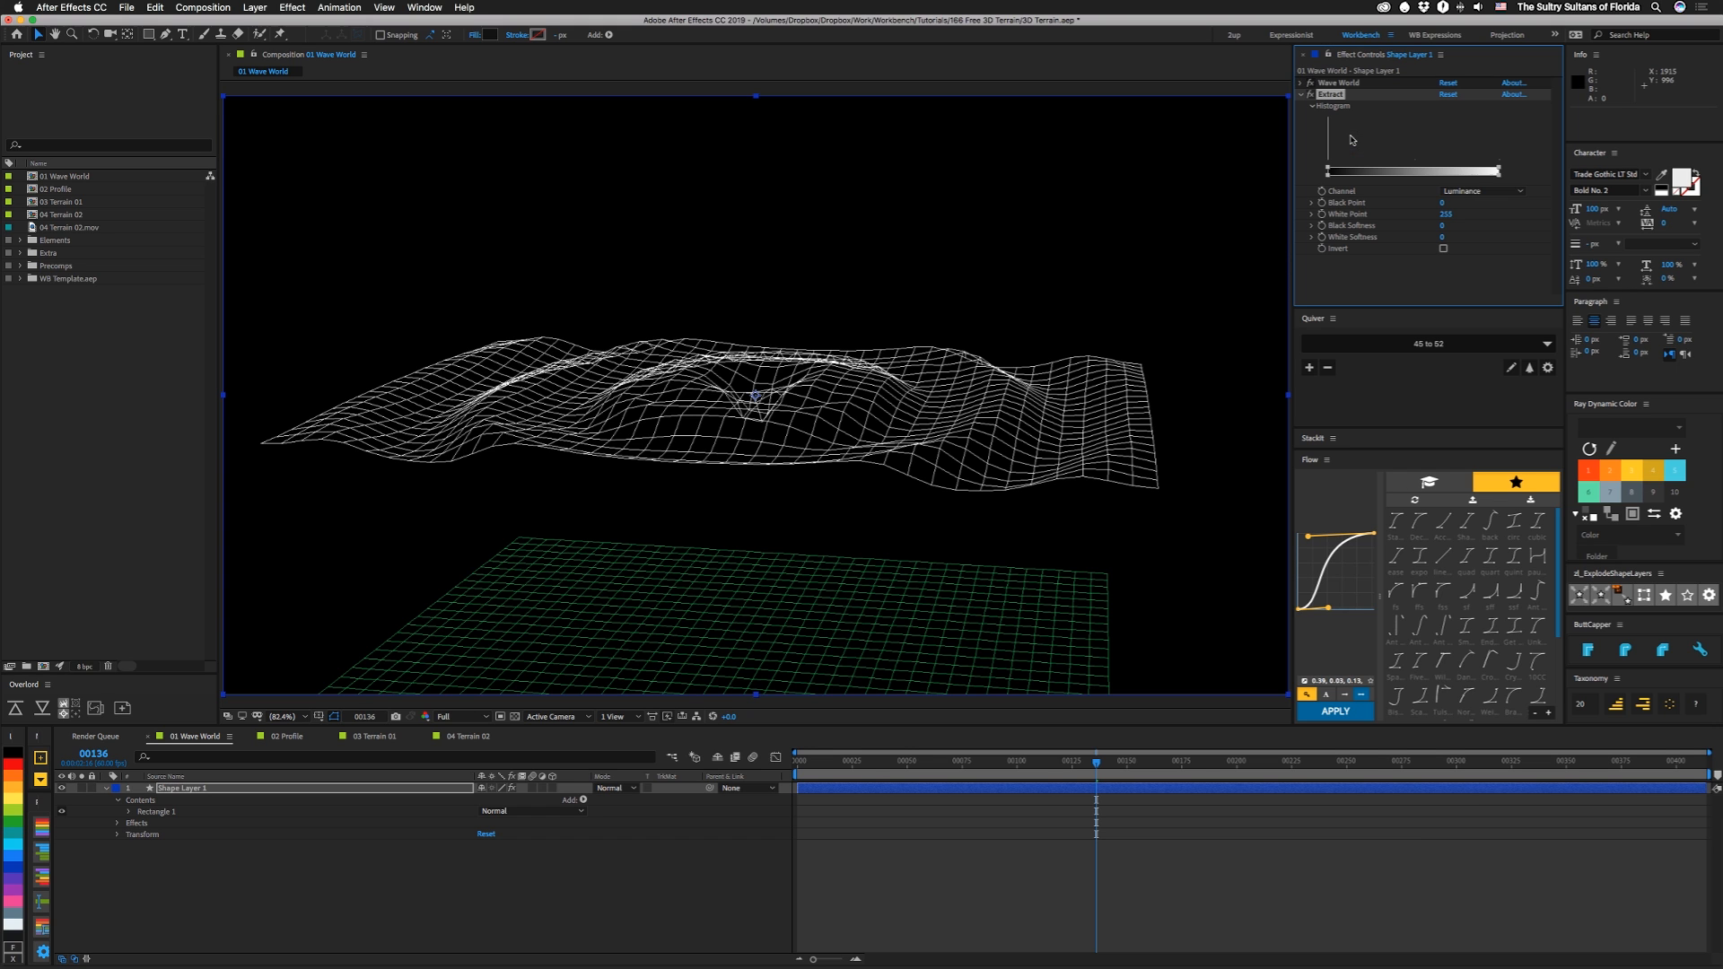
left_click(1478, 190)
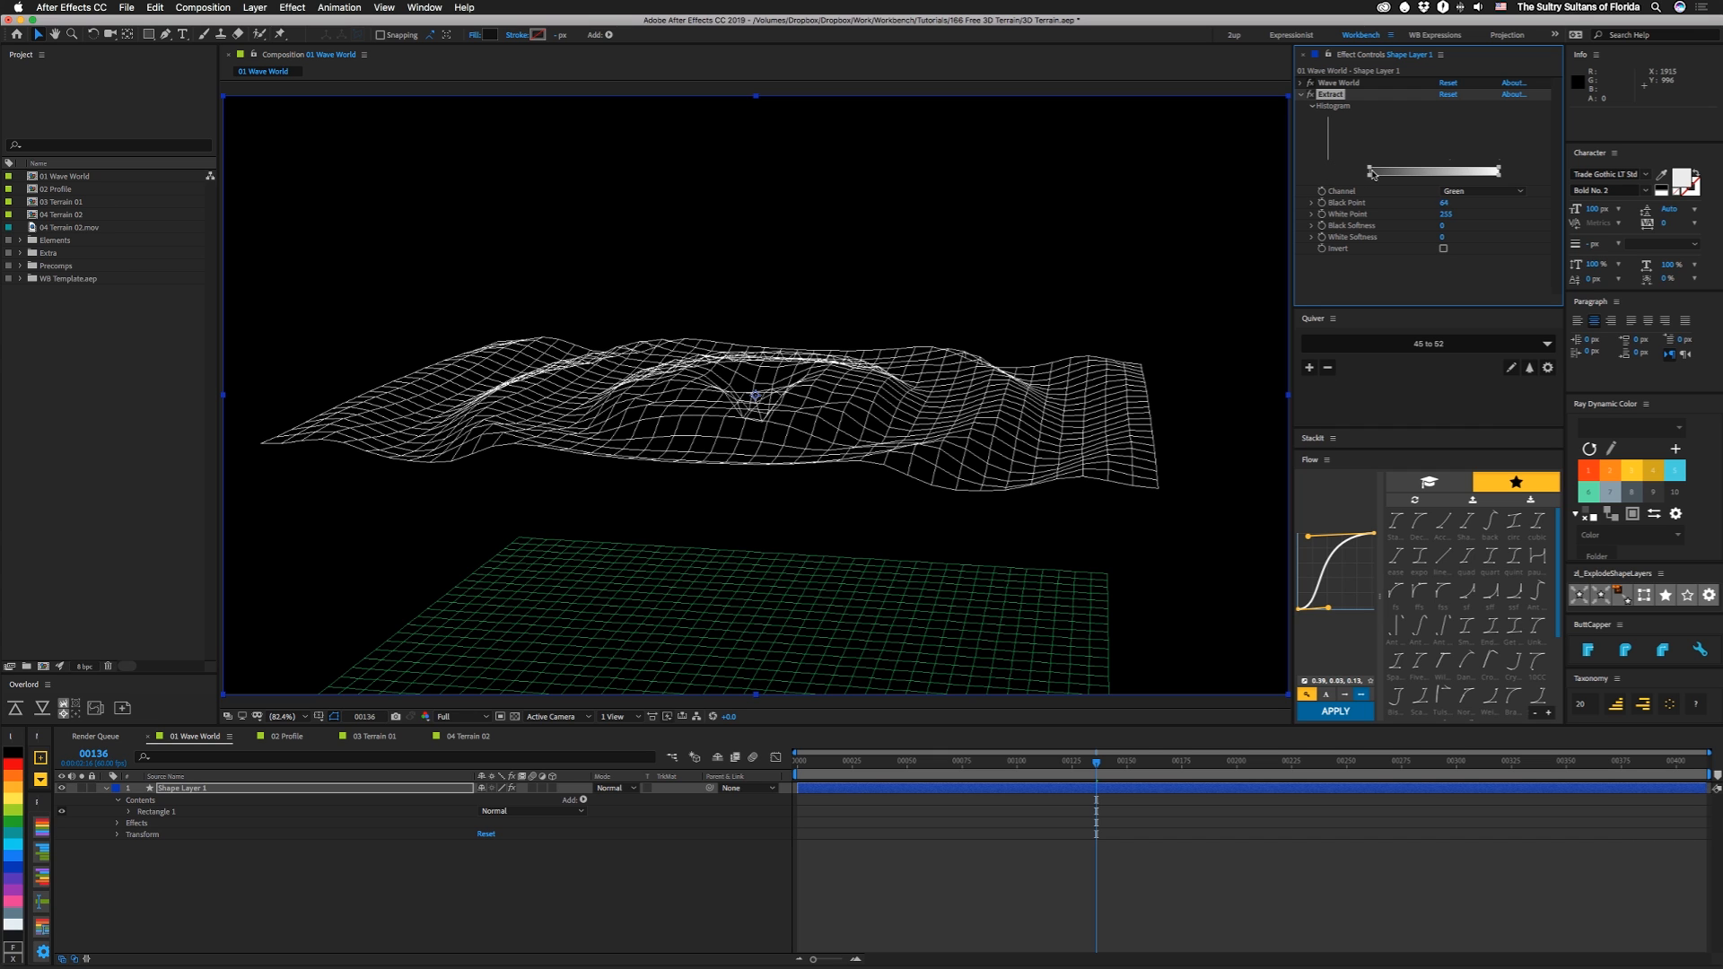
left_click_drag(1371, 172, 1480, 170)
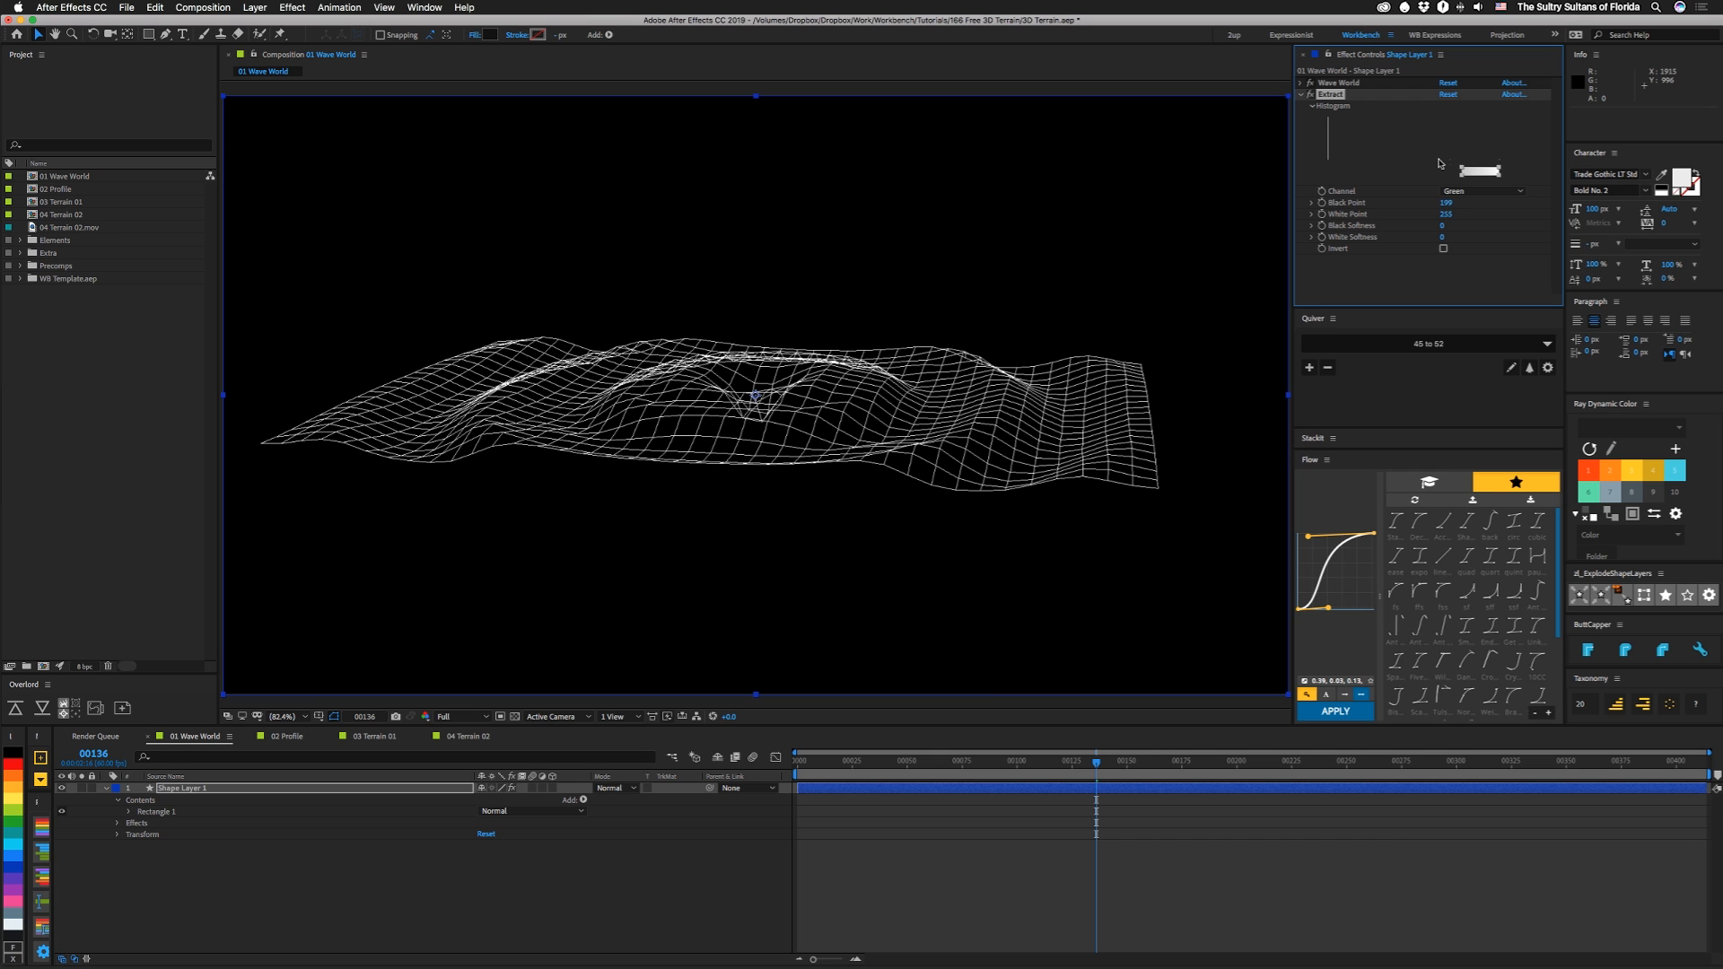
mouse_move(1463, 176)
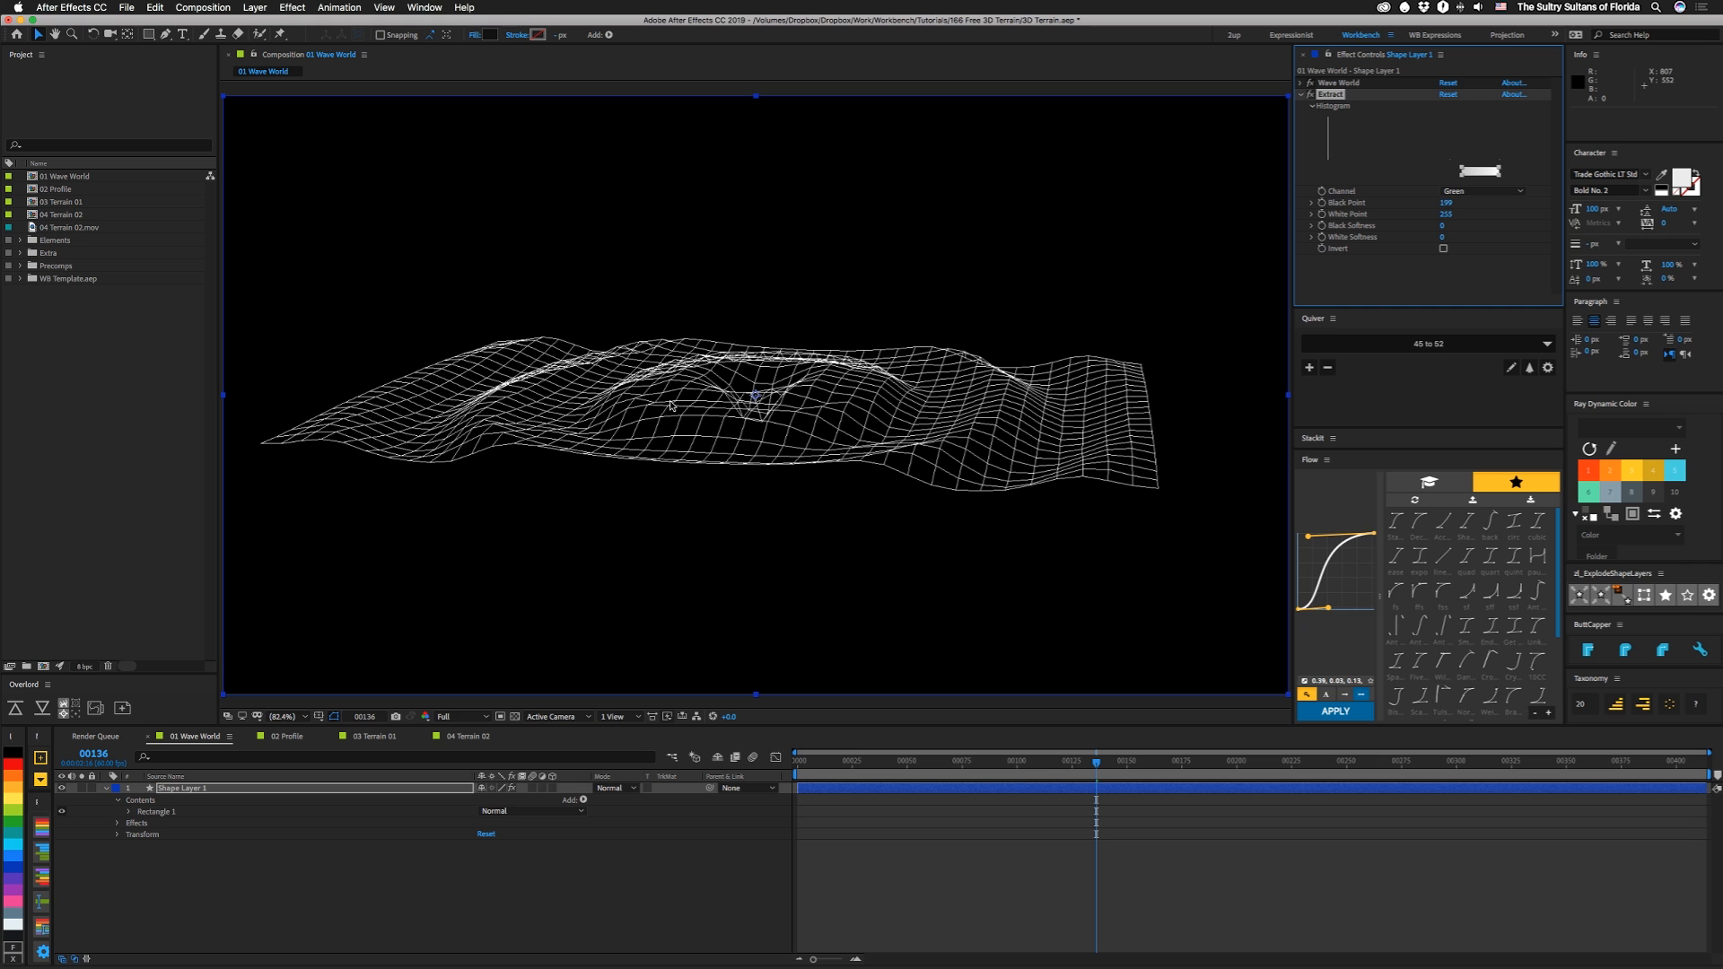
mouse_move(588, 680)
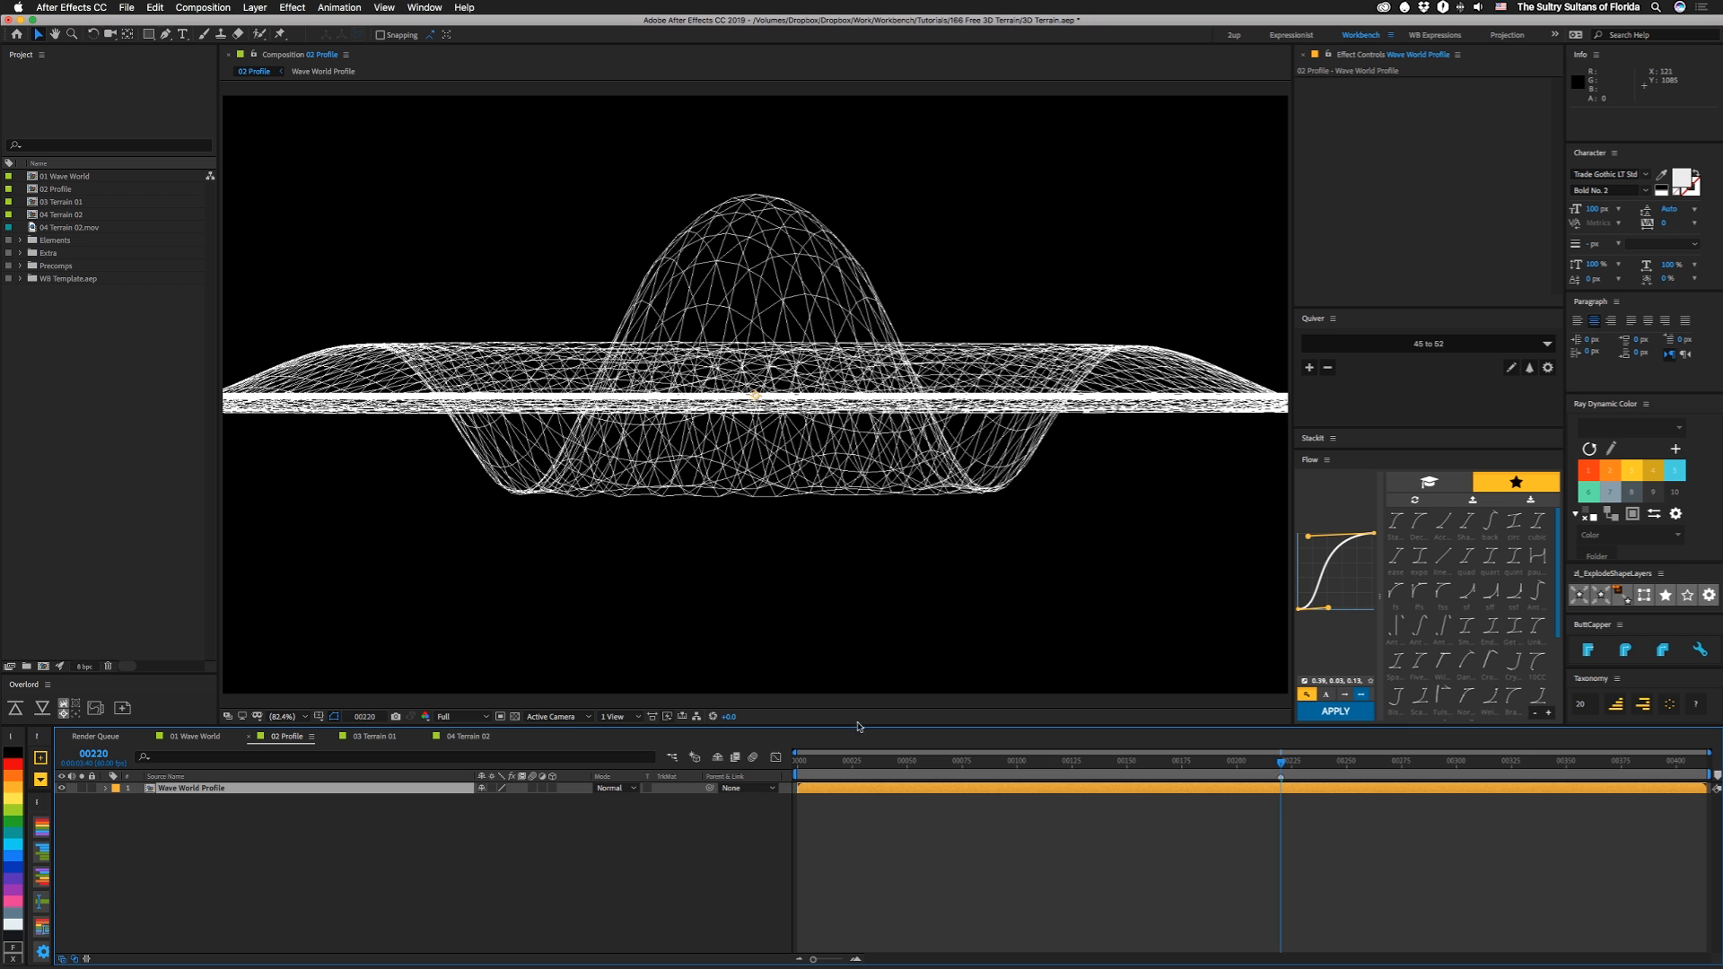
left_click(1082, 782)
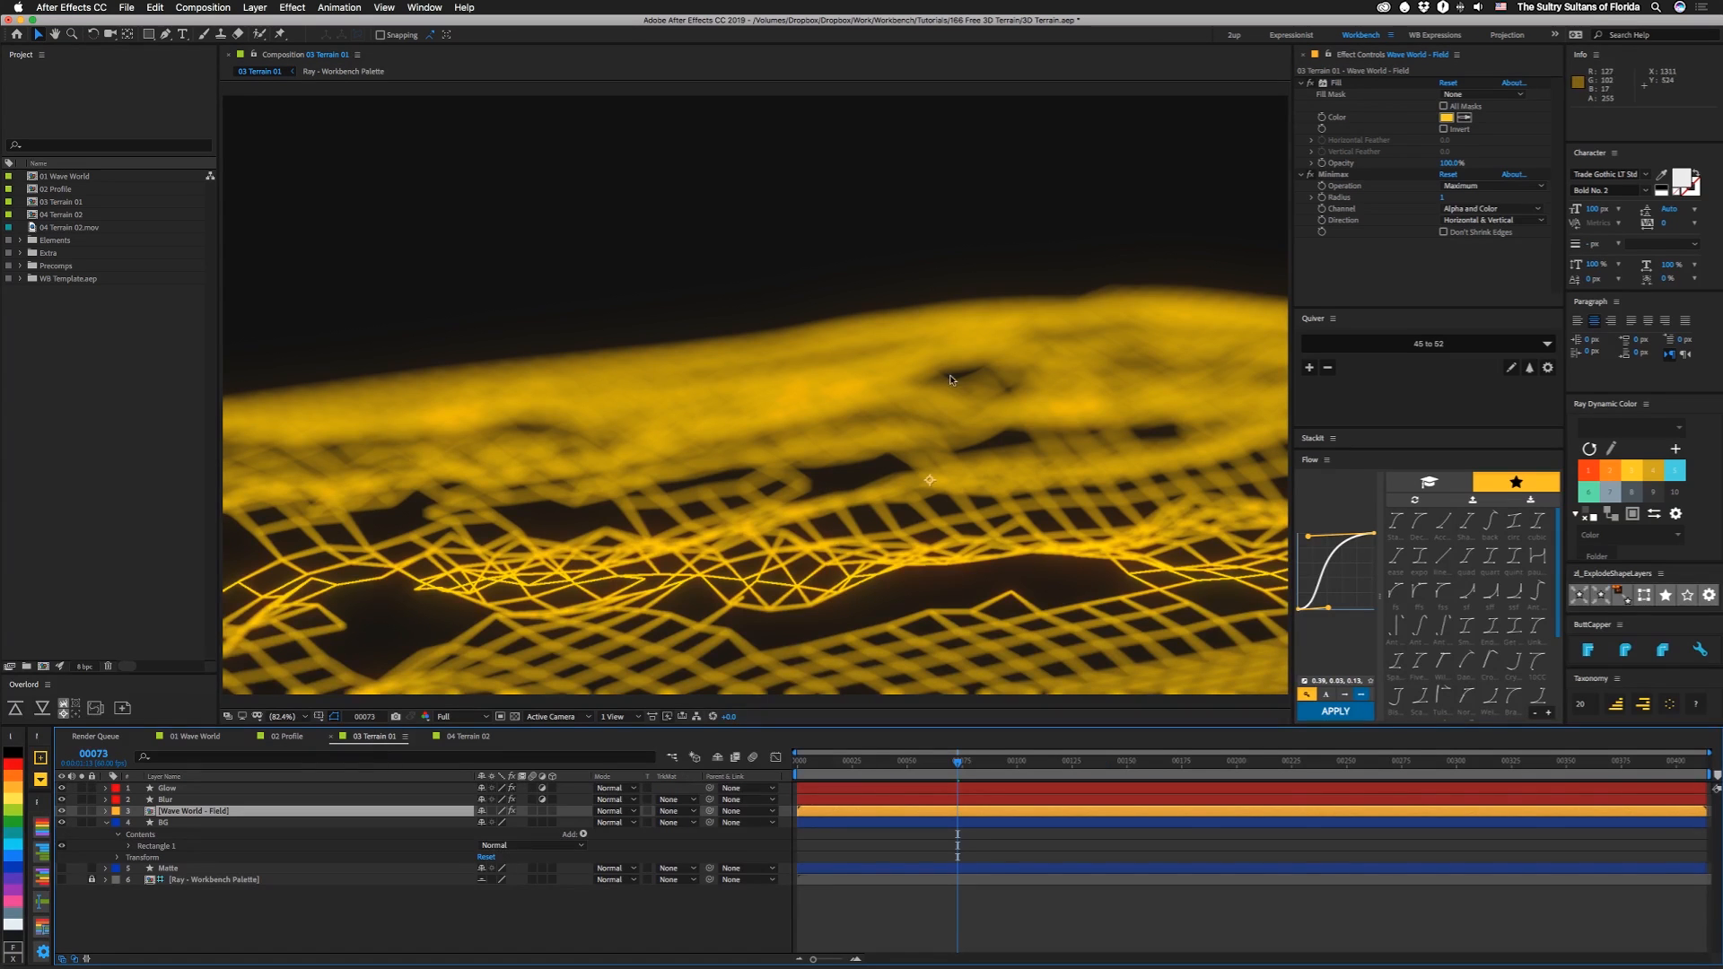
mouse_move(746, 686)
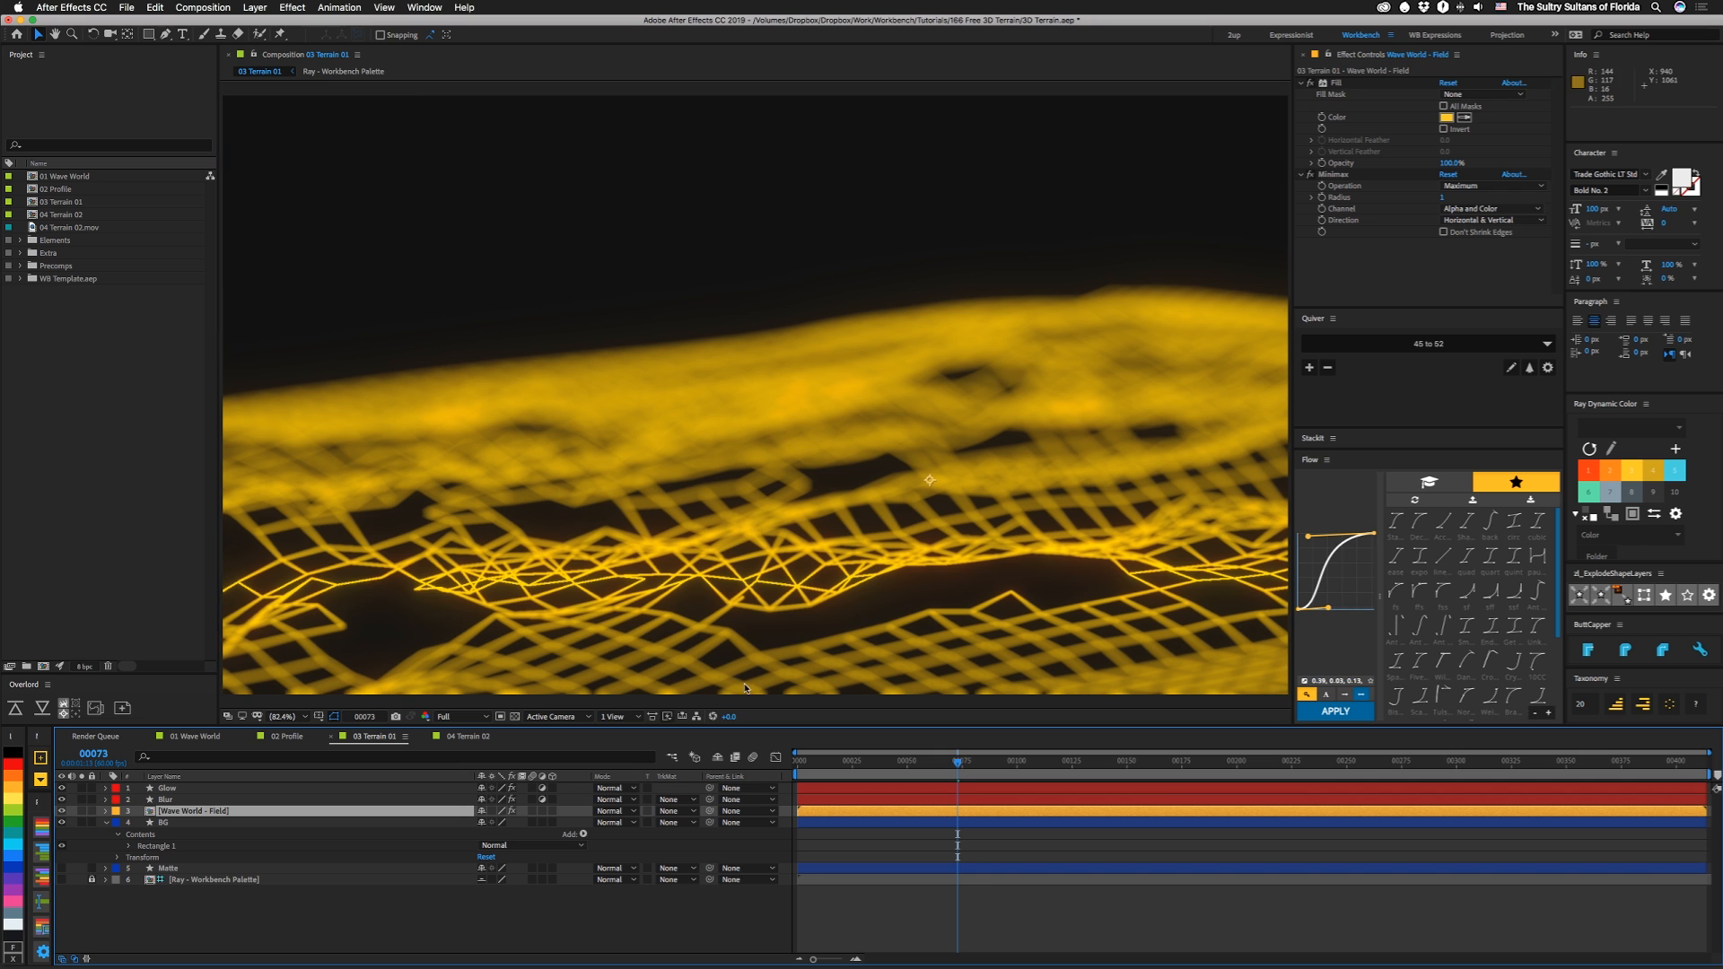
mouse_move(1258, 779)
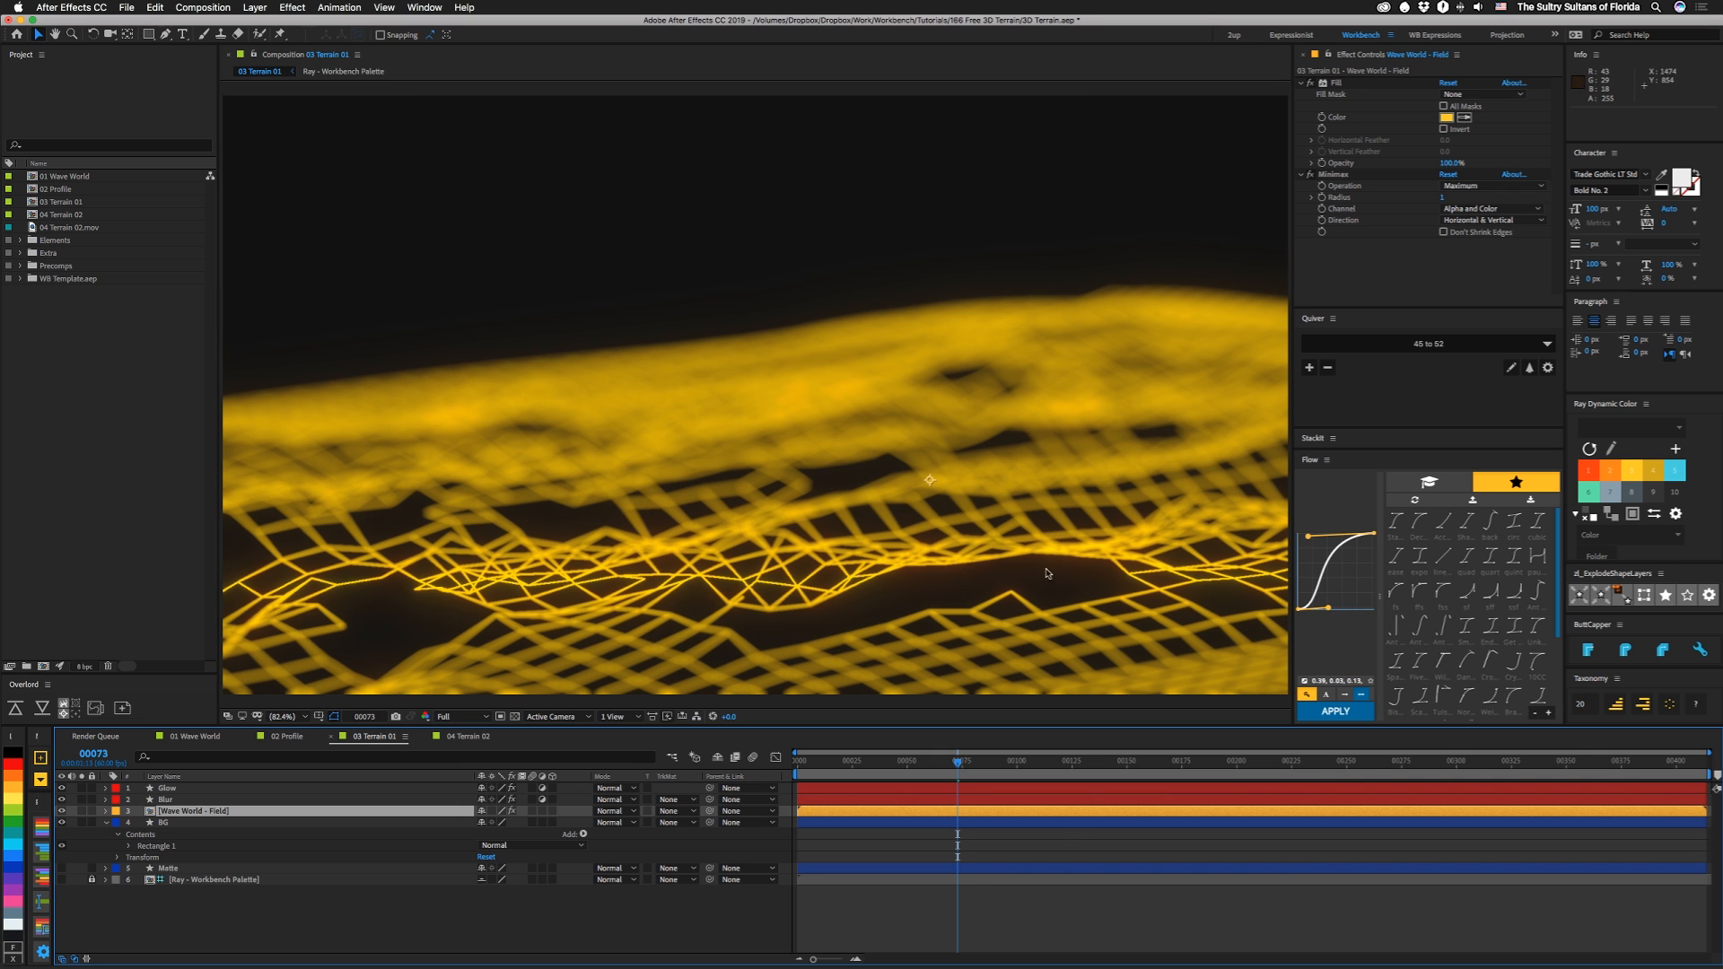
mouse_move(722, 653)
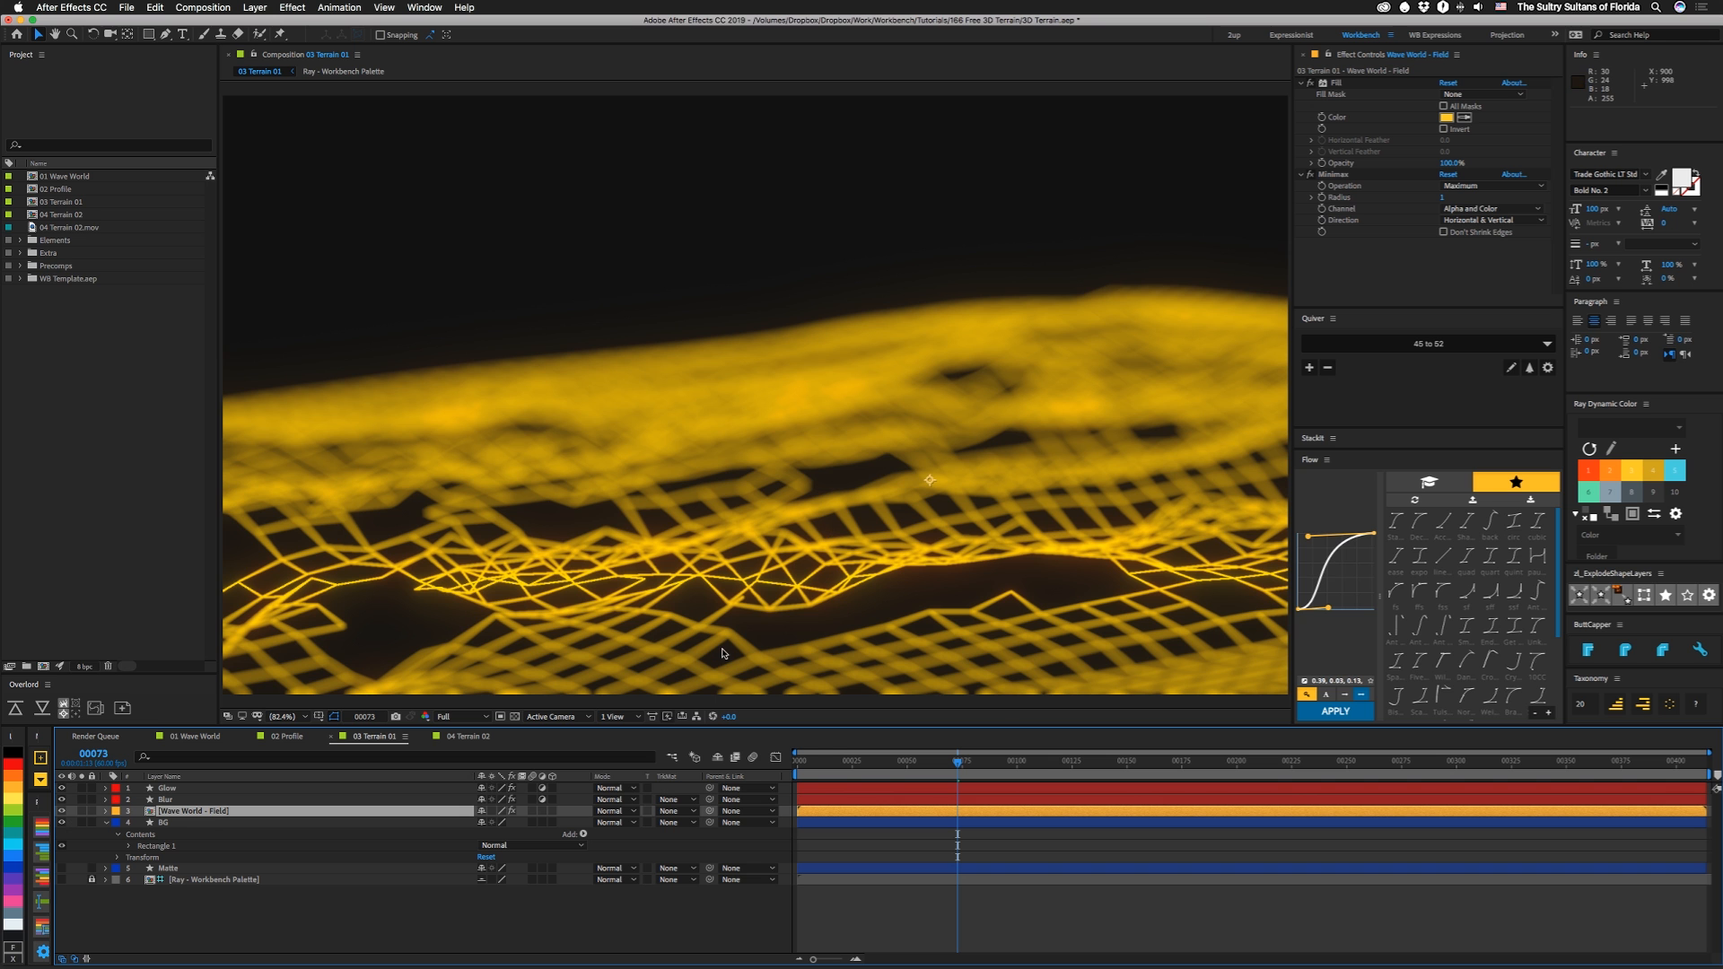
Open the 04 Terrain 02 composition tab to show the yellow terrain with WB overlays.
left_click(463, 736)
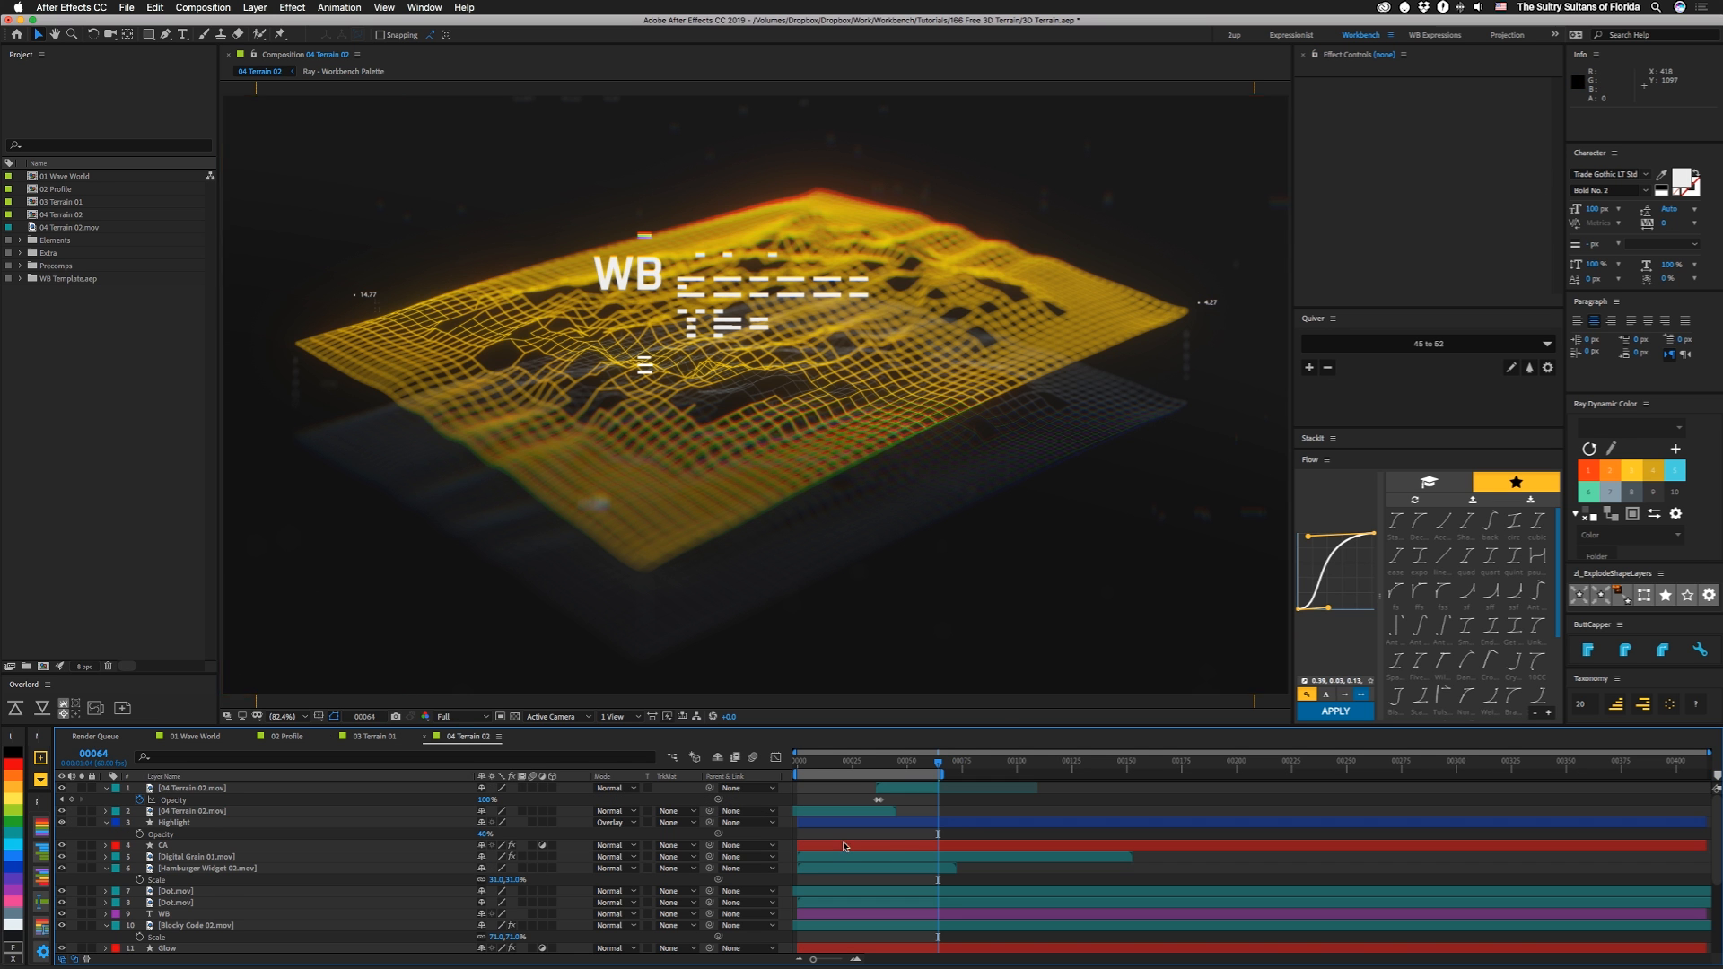